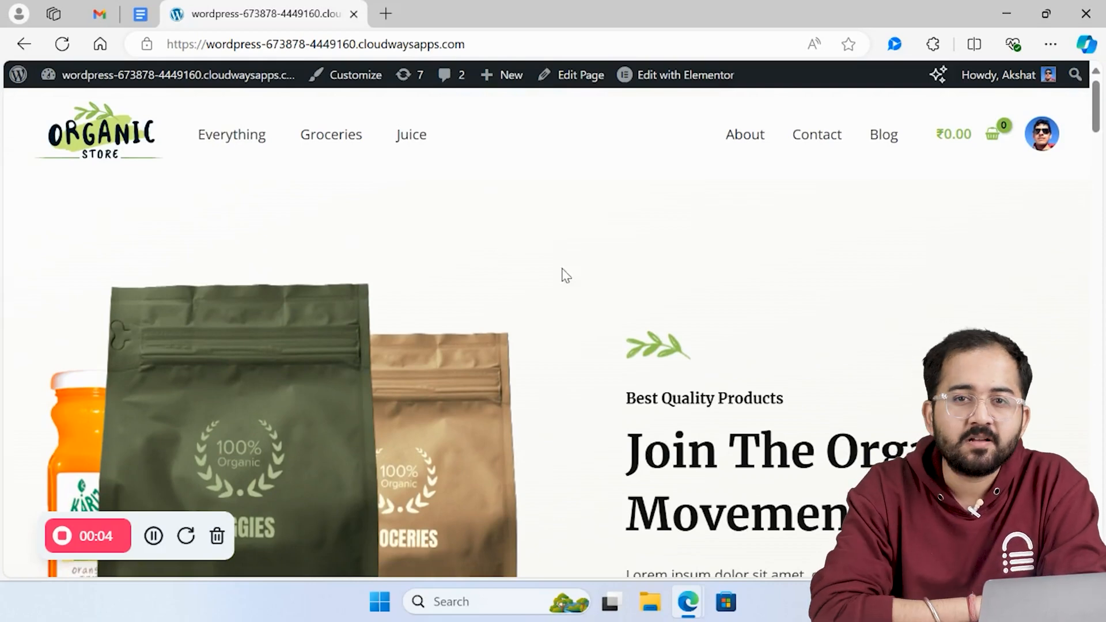
mouse_move(884, 133)
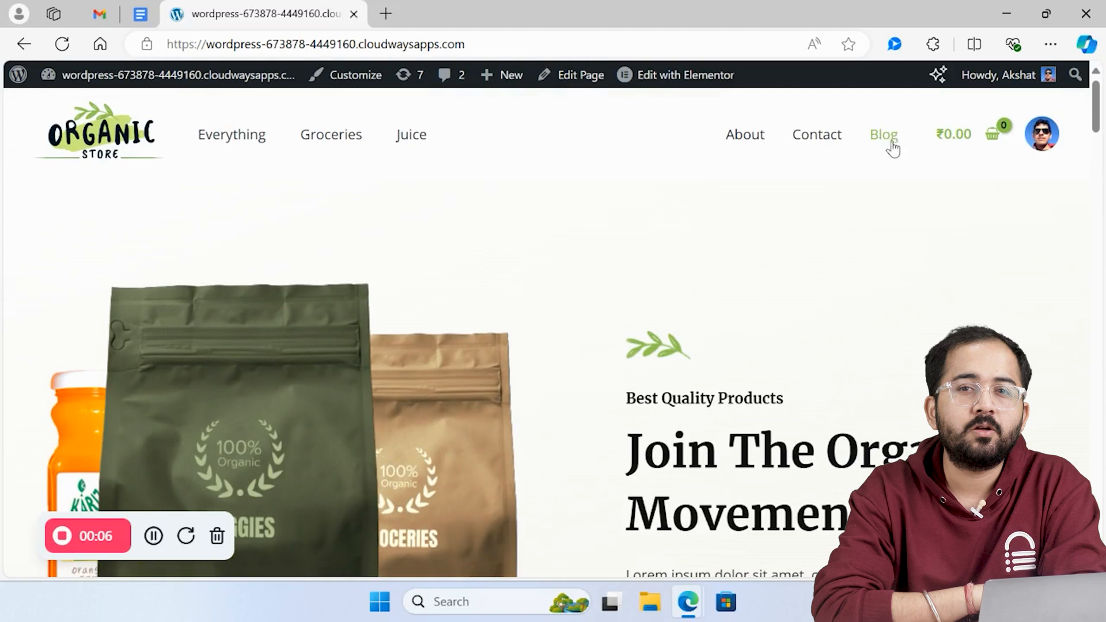
mouse_move(884, 133)
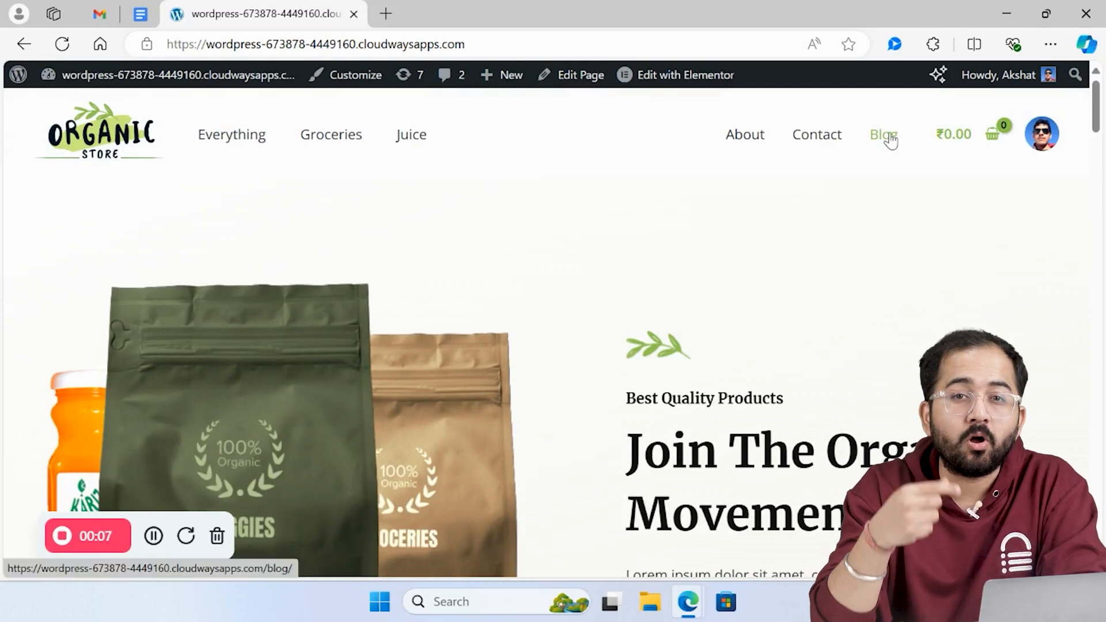
Browse the live blog listing and then the Groceries category archive of posts.
left_click(883, 133)
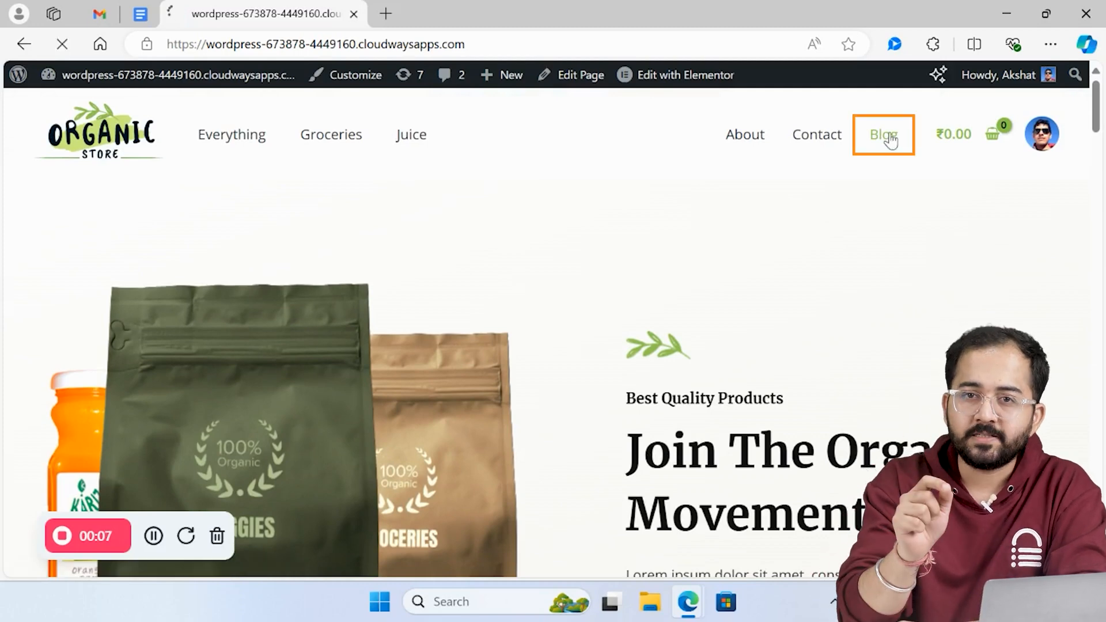
left_click(884, 134)
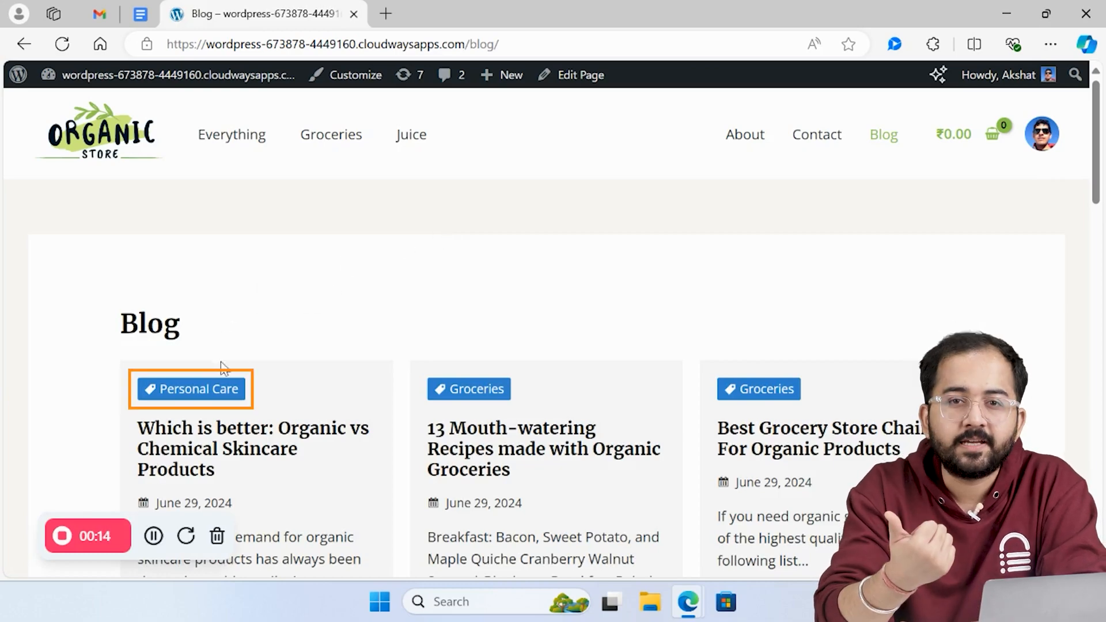
scroll("down", 3)
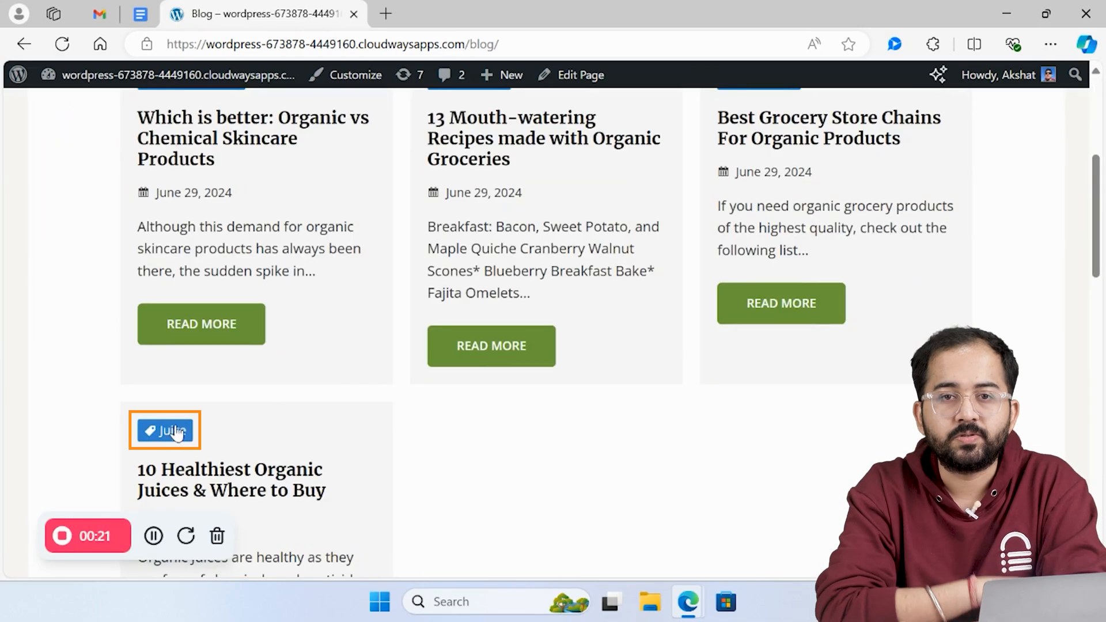
scroll("up", 3)
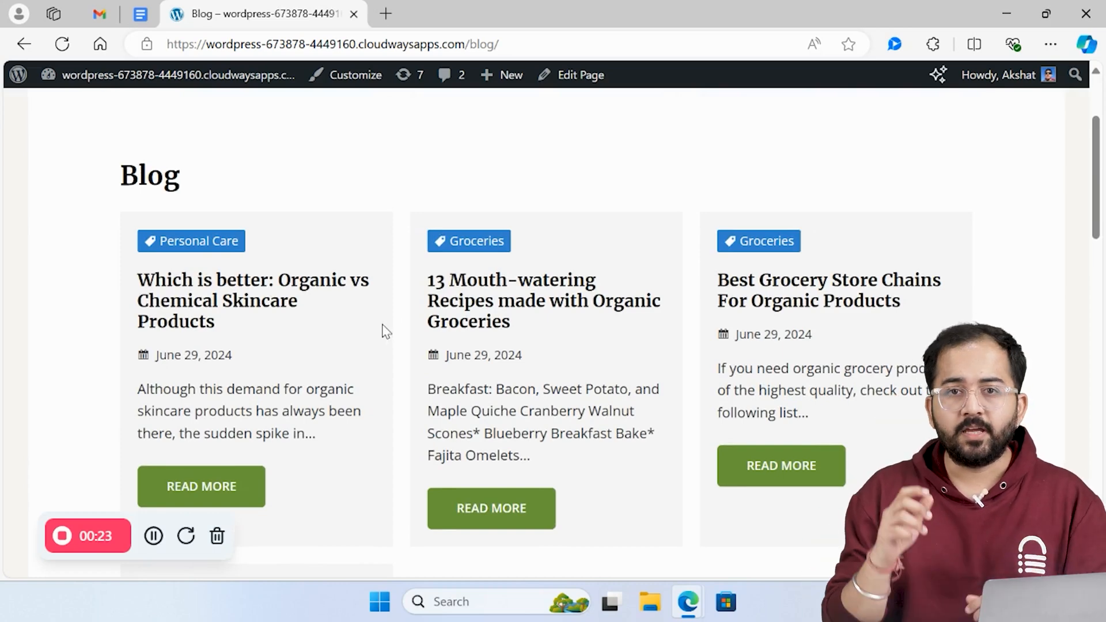
left_click(468, 241)
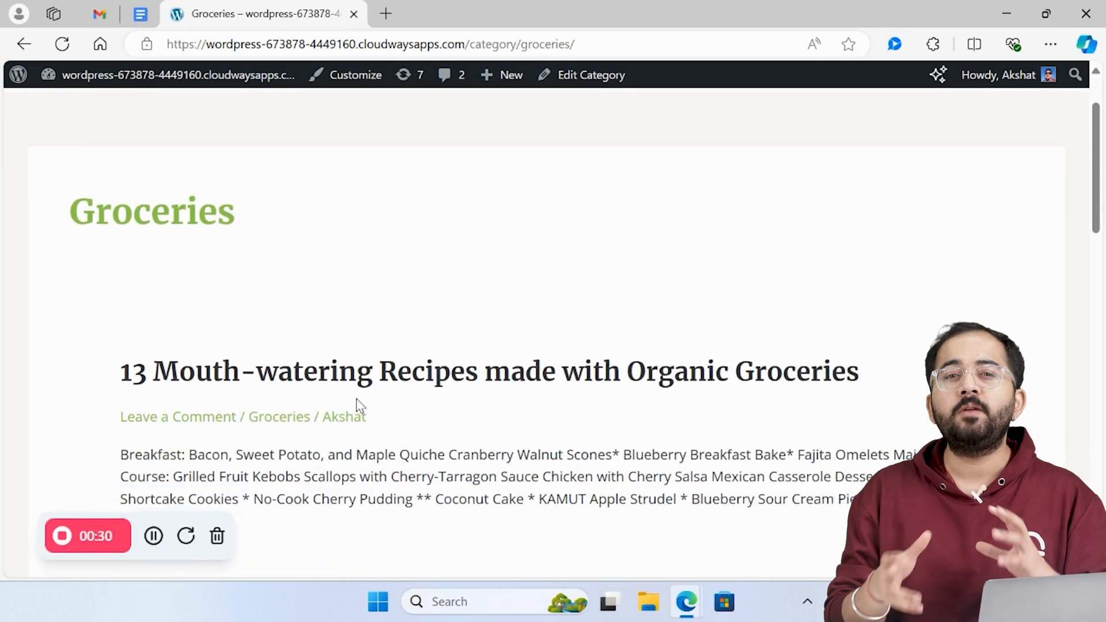
scroll("down", 3)
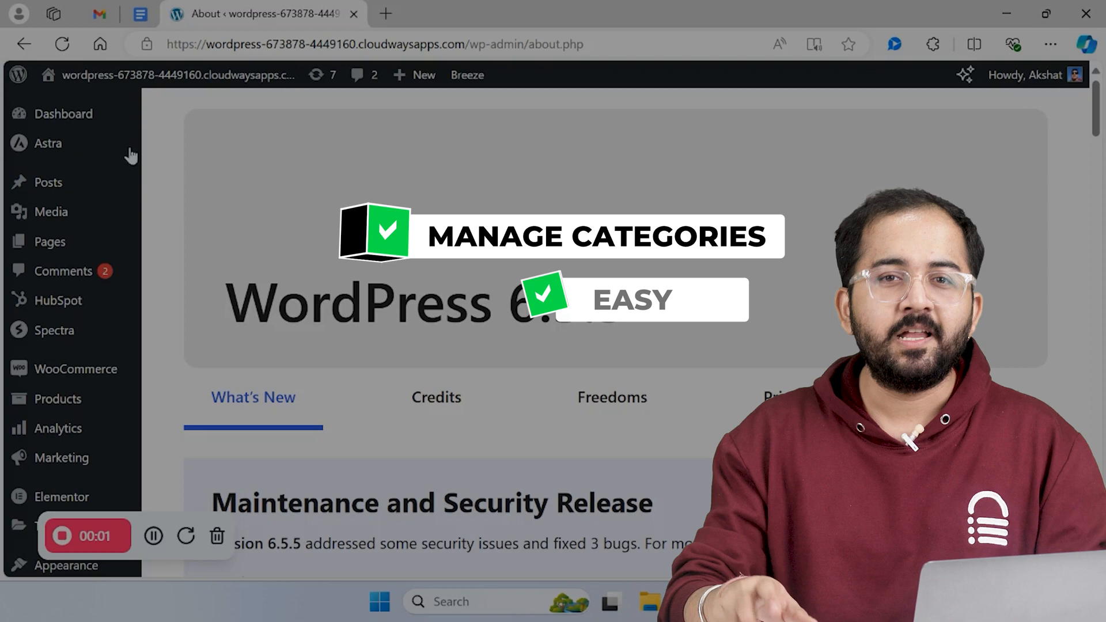
From Posts > Categories, edit Groceries, update it unchanged and return to the category list.
left_click(48, 182)
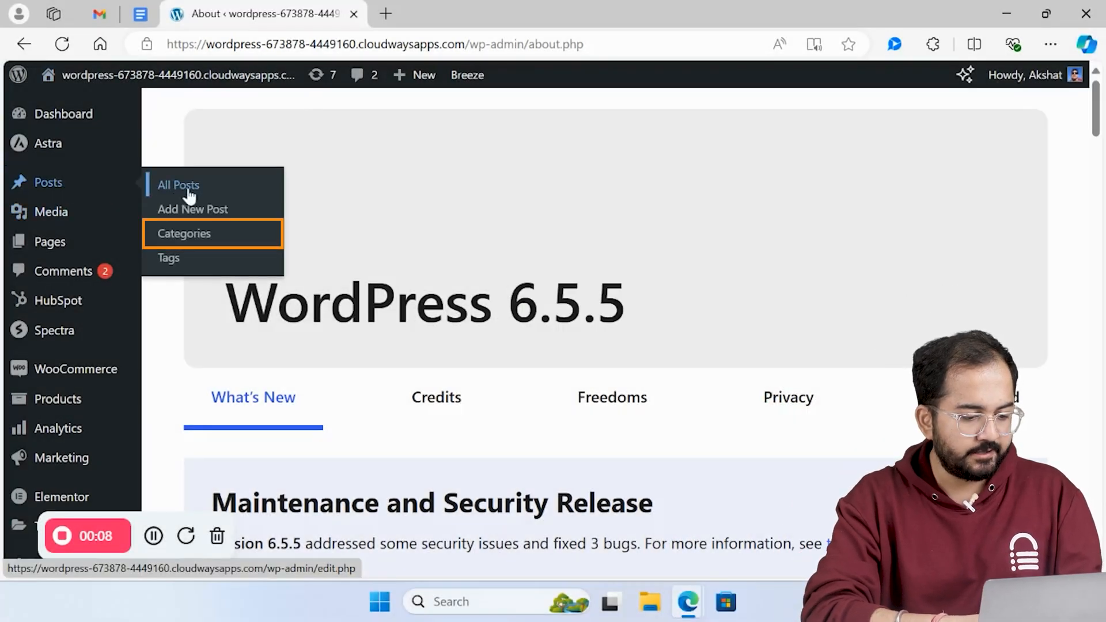
left_click(185, 234)
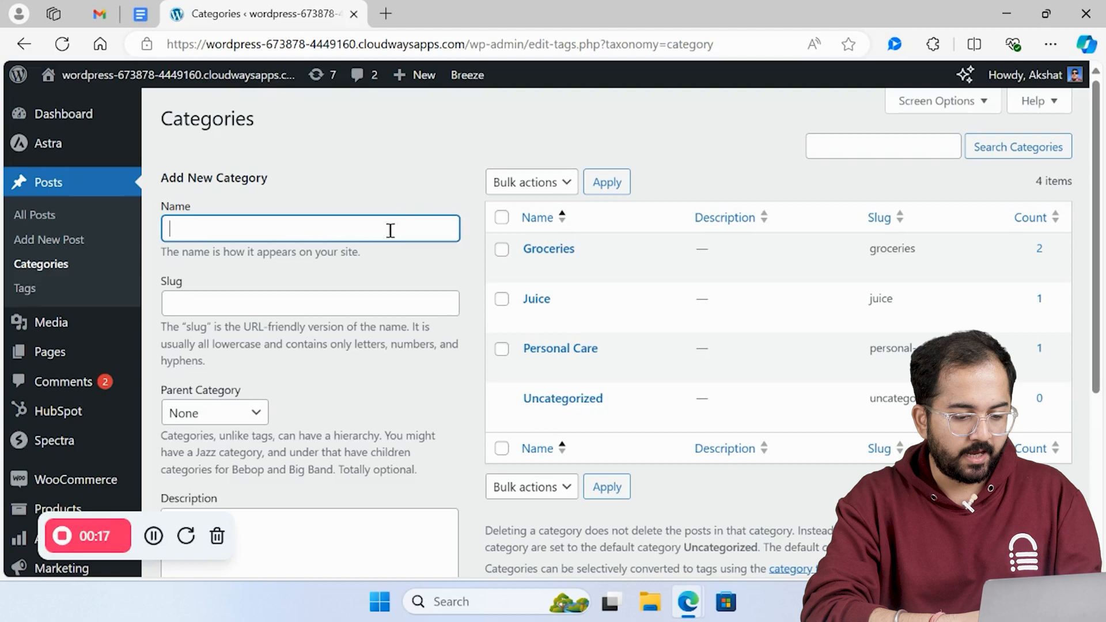
mouse_move(548, 249)
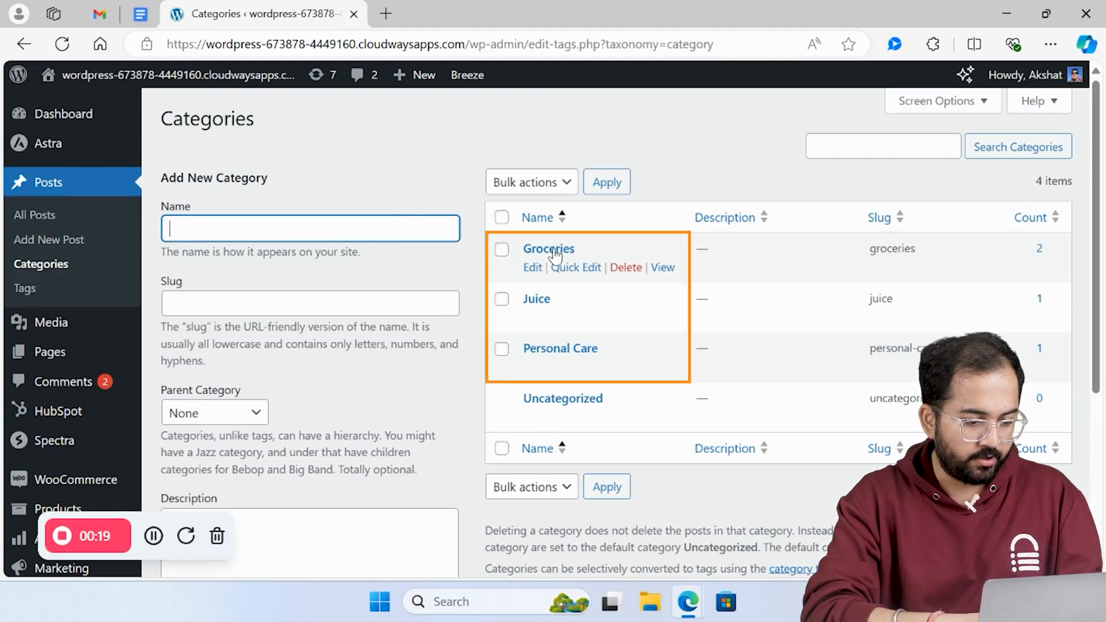
mouse_move(560, 348)
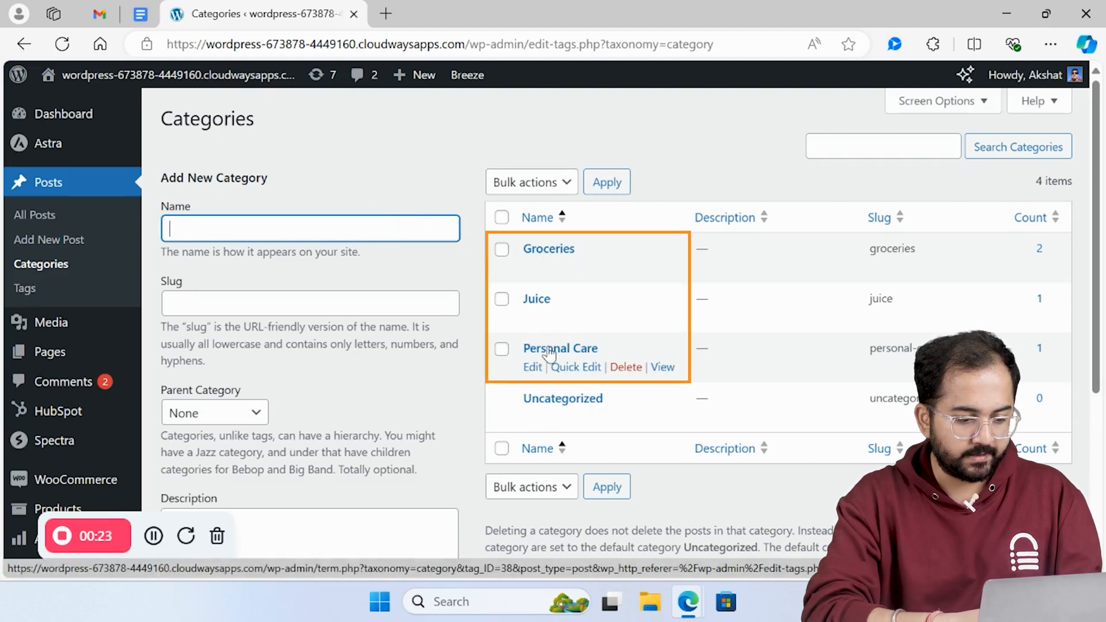
mouse_move(548, 249)
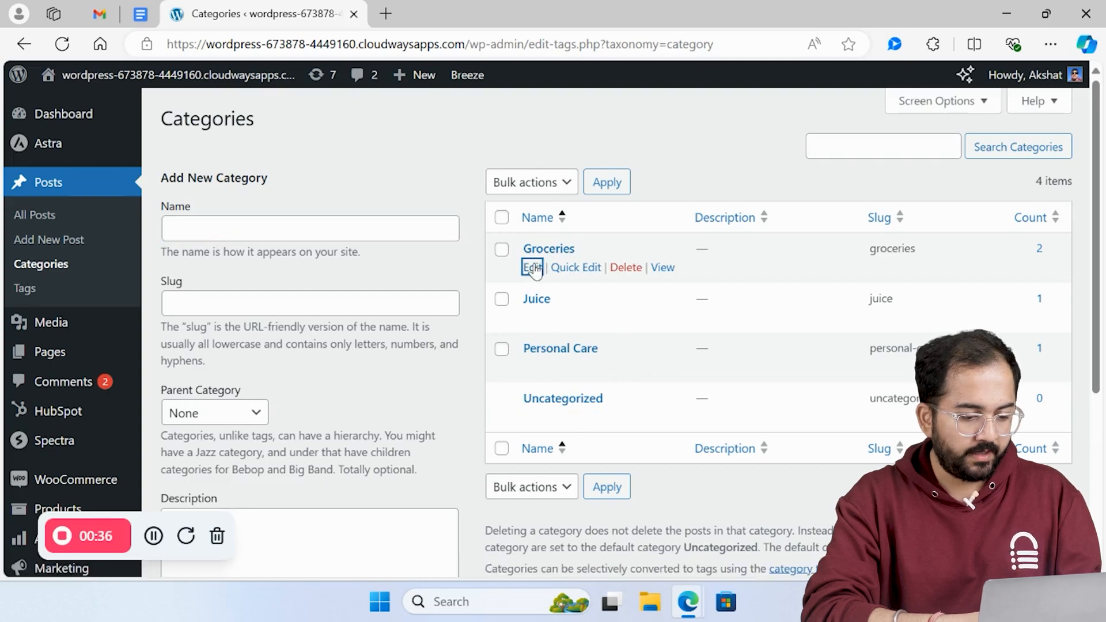
left_click(529, 266)
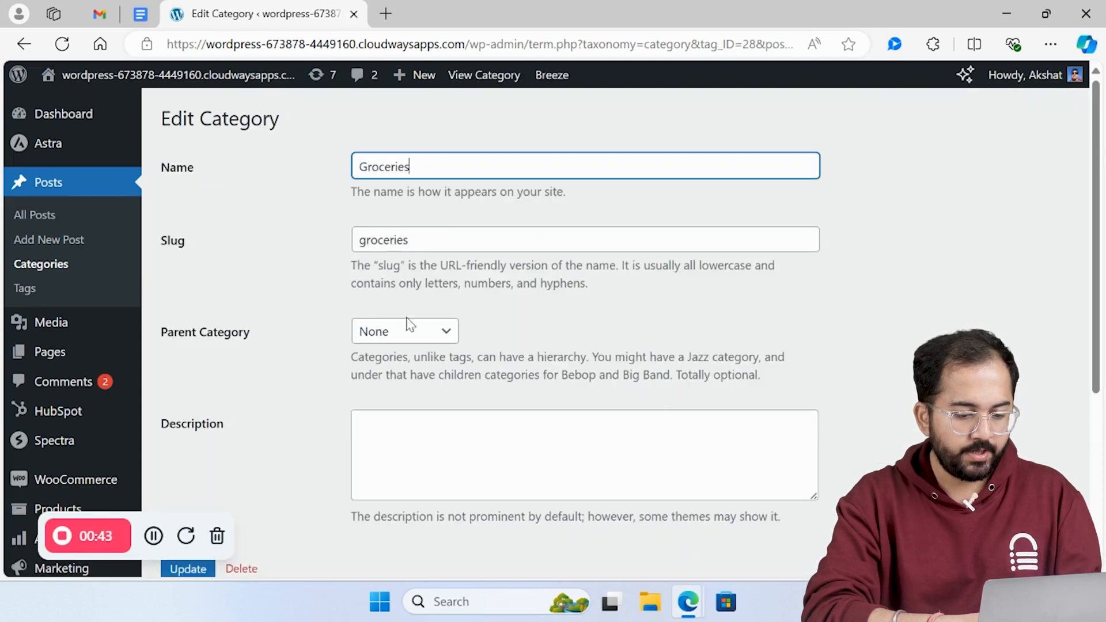
left_click(187, 568)
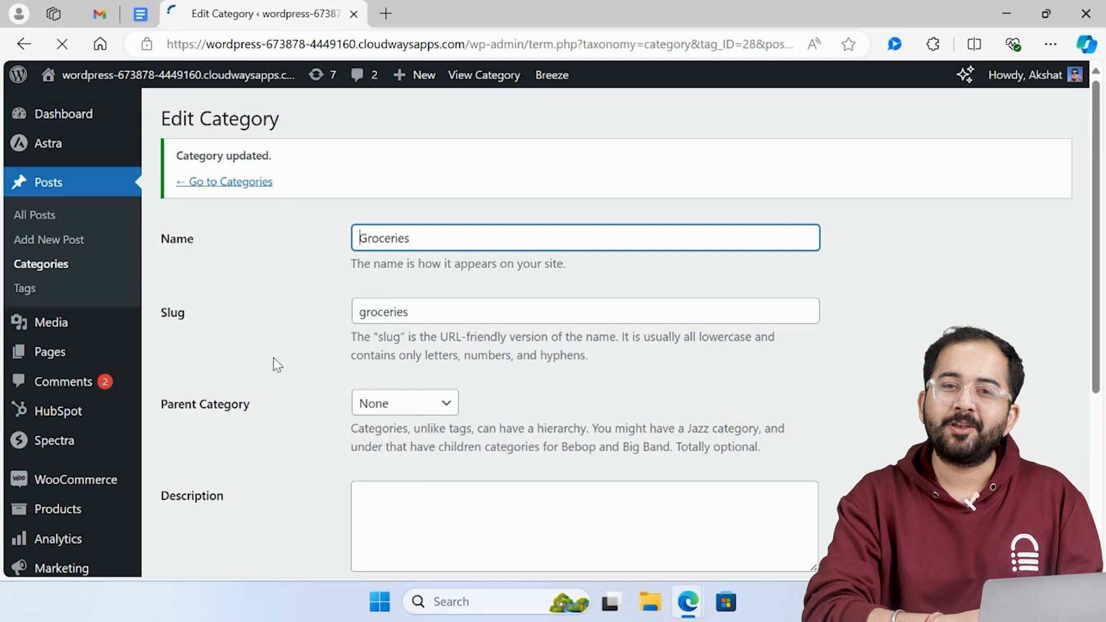
left_click(230, 181)
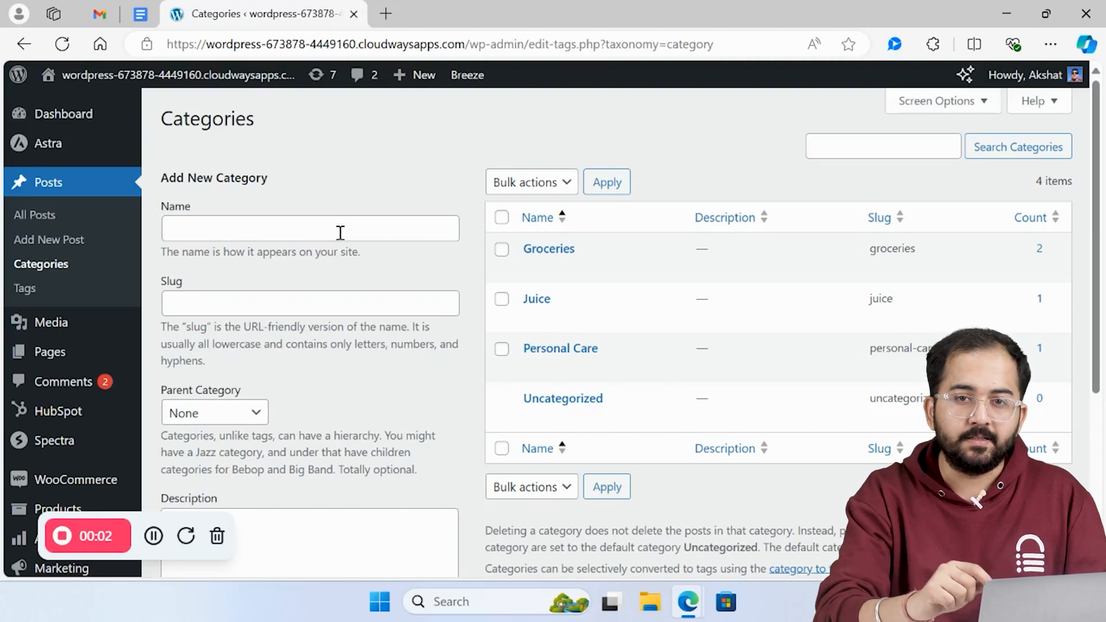
Add the new category with slug organic-medicine from the Add New Category form.
scroll("down", 3)
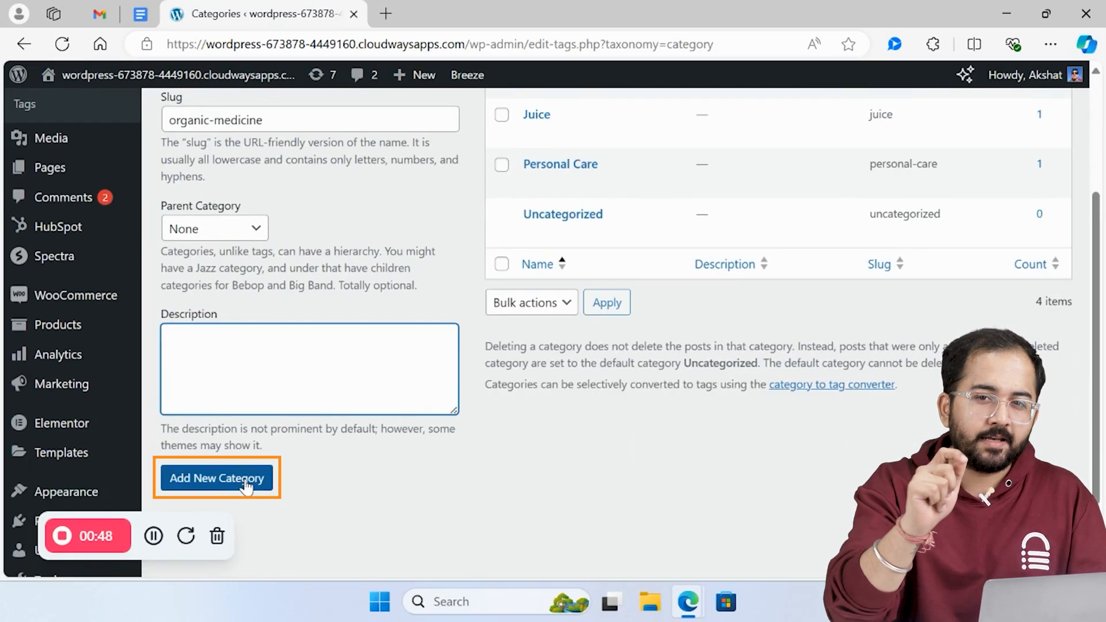
left_click(217, 478)
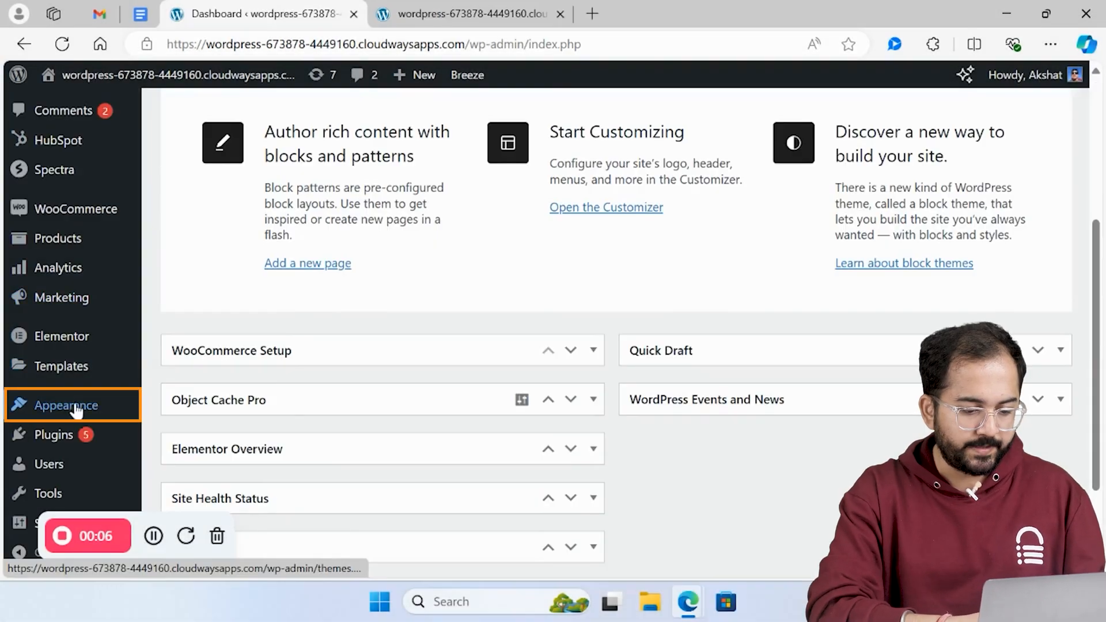
In Menus, add the Juice category to the menu and reload the live site to show it.
left_click(67, 404)
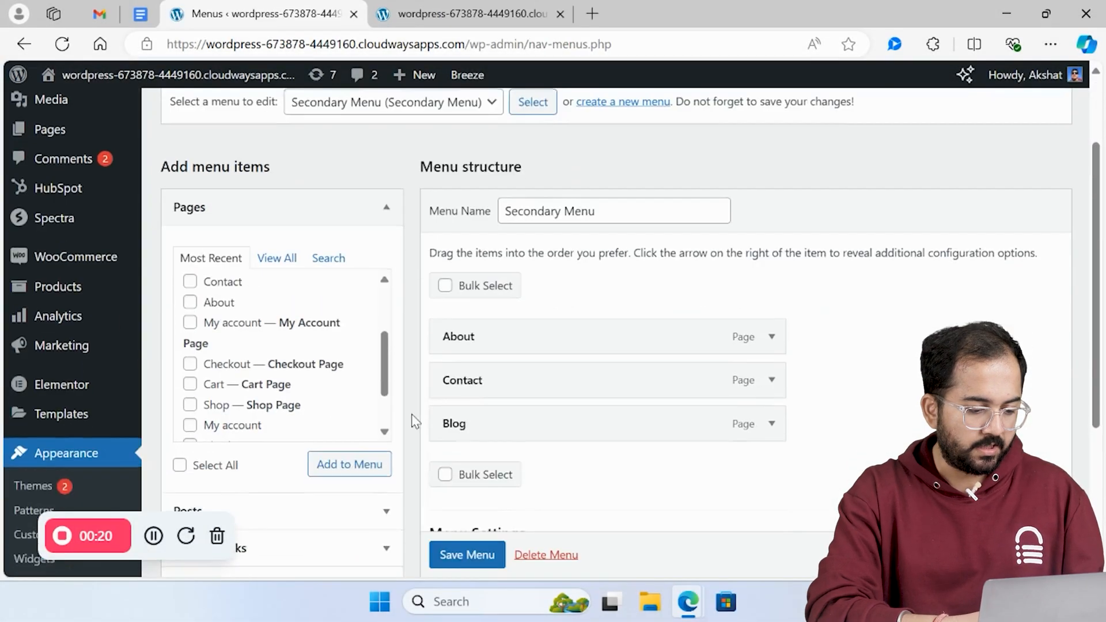
scroll("down", 3)
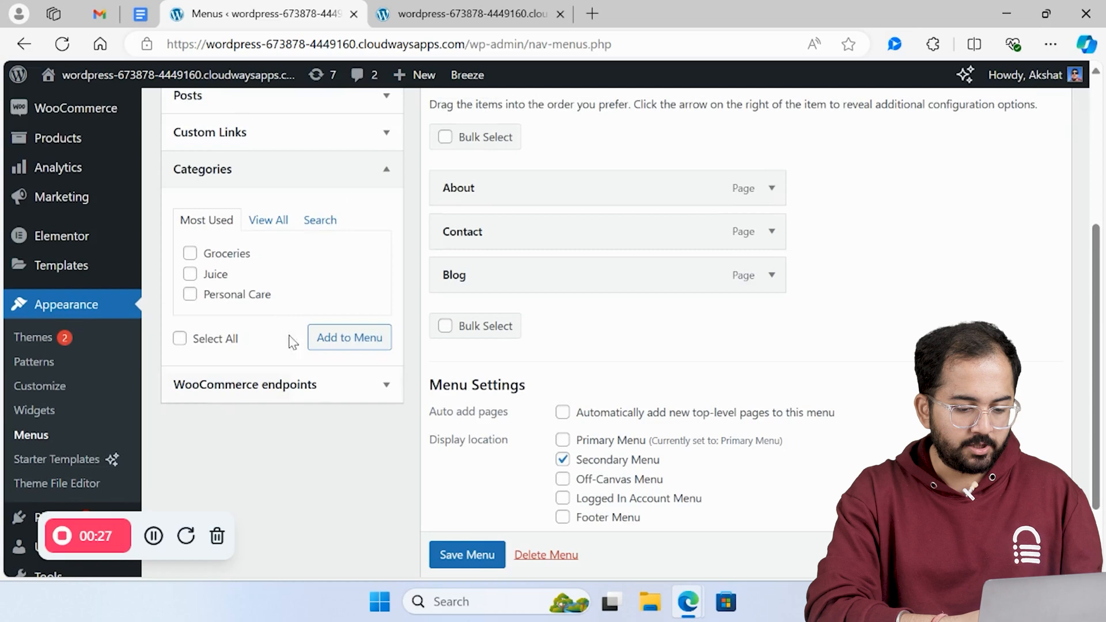
left_click(190, 274)
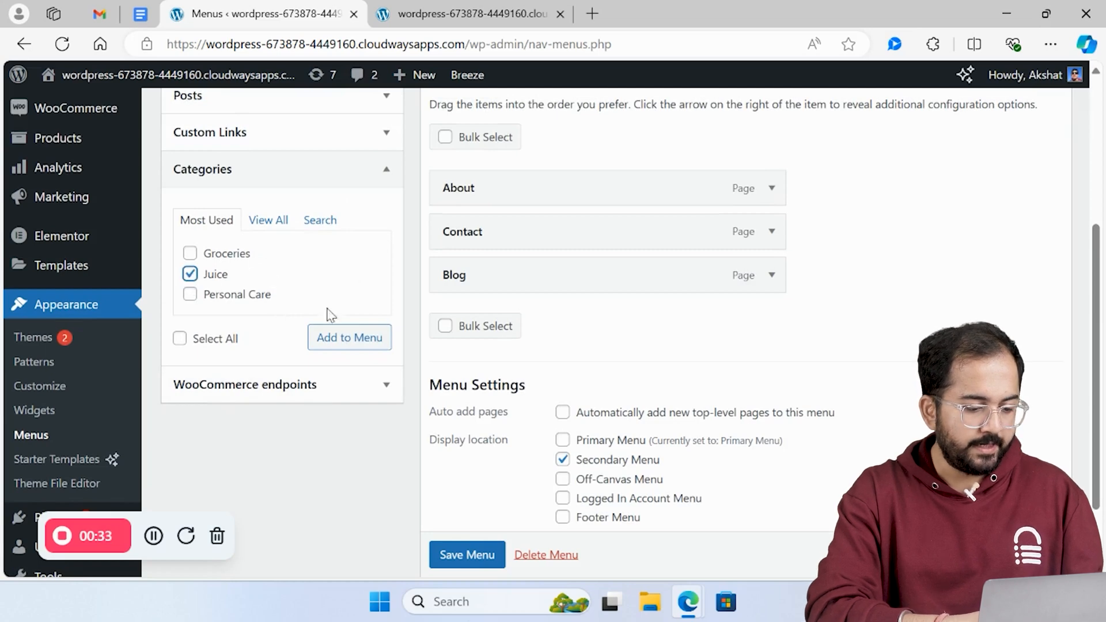
left_click(348, 337)
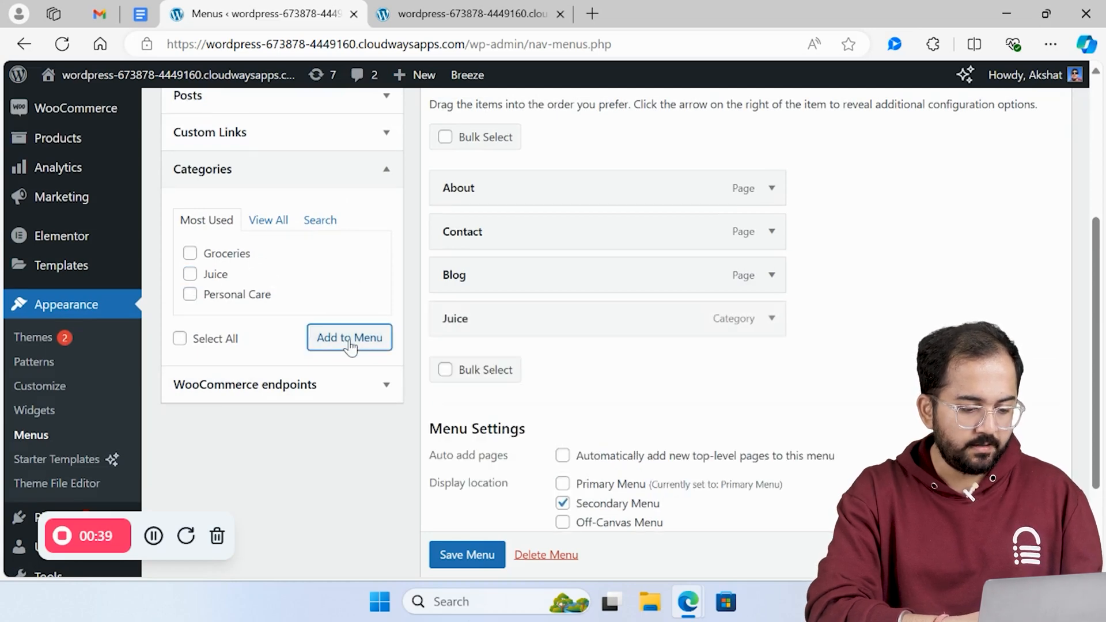
left_click(468, 14)
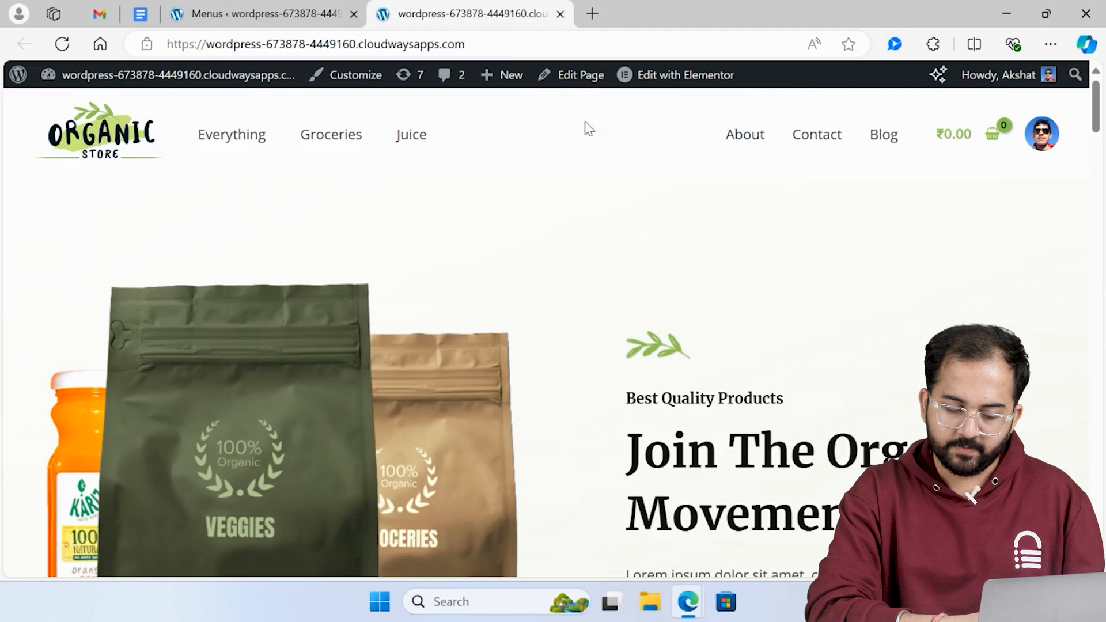
mouse_move(61, 44)
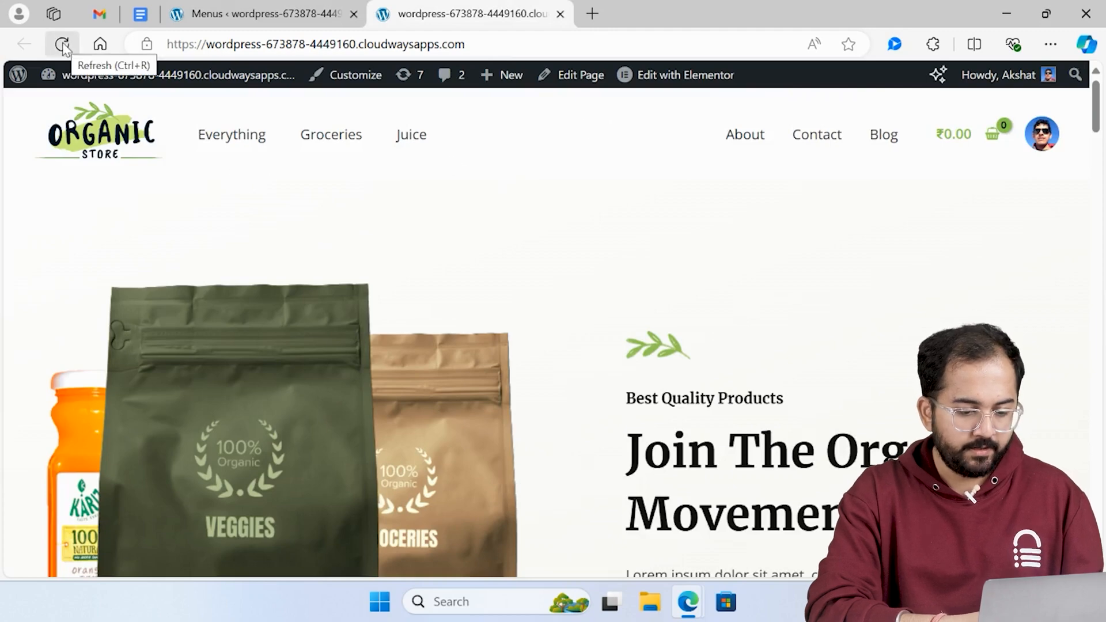
left_click(61, 44)
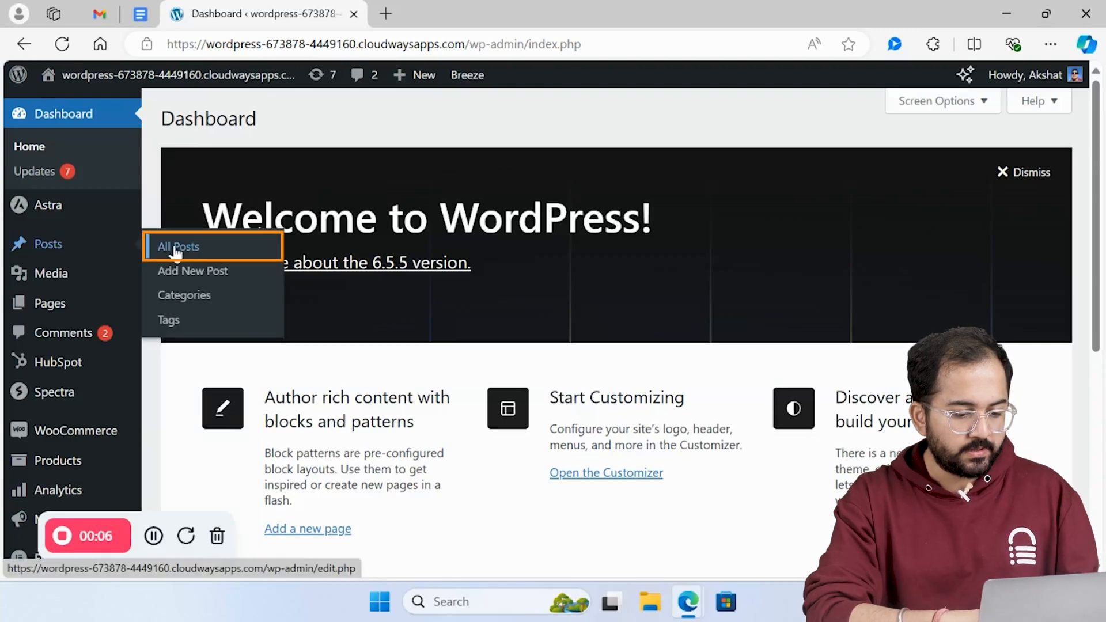
In All Posts, quick edit the skincare comparison post to check its categories.
left_click(179, 246)
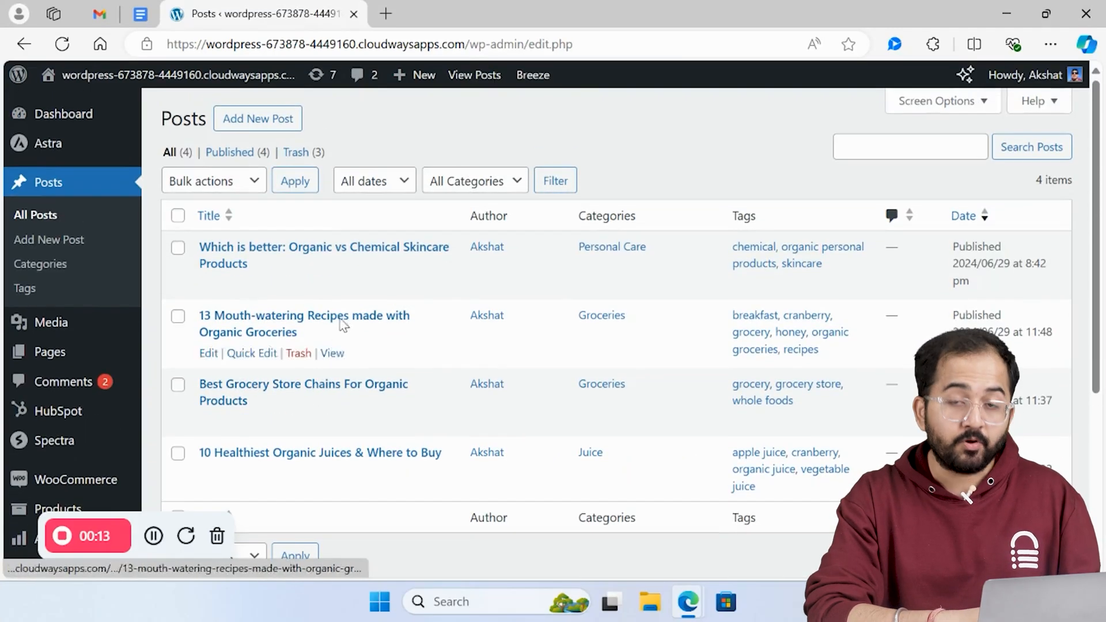
mouse_move(209, 284)
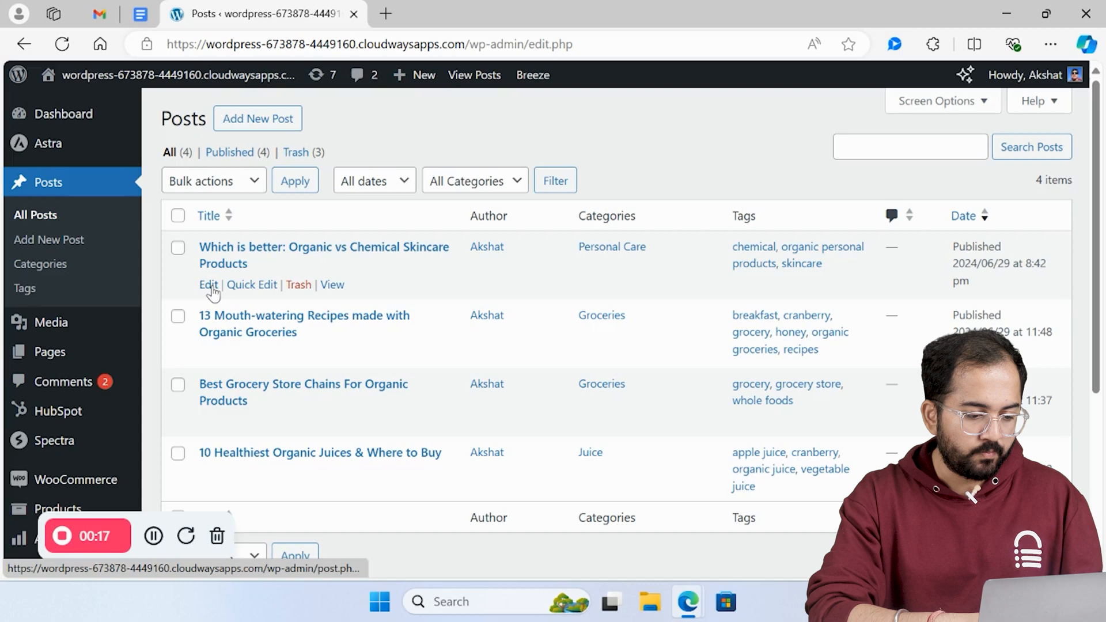
mouse_move(253, 293)
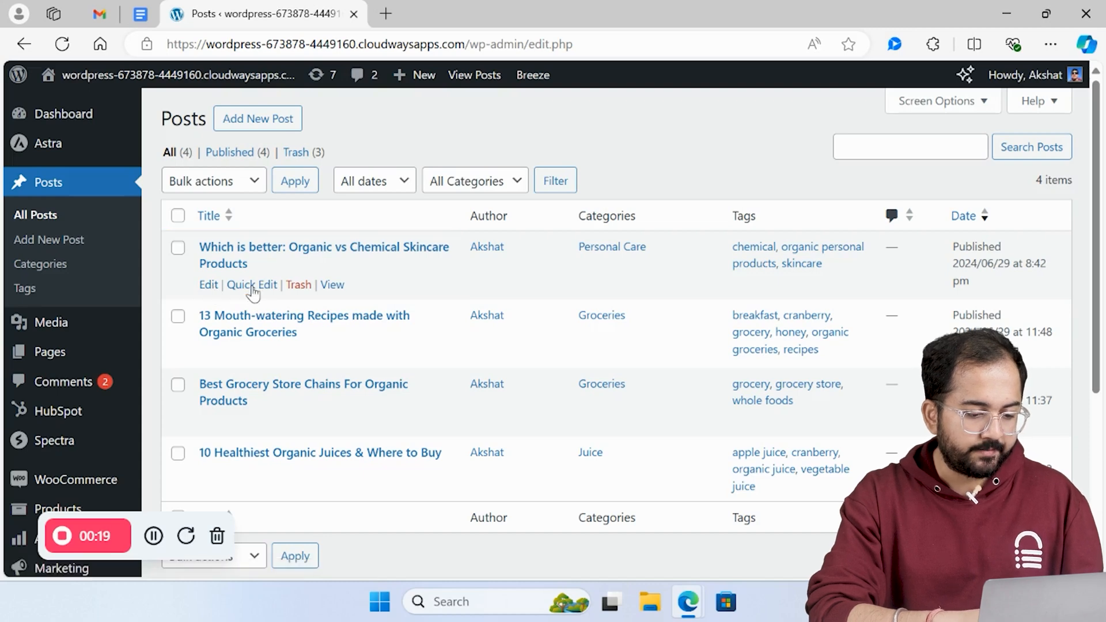
left_click(250, 284)
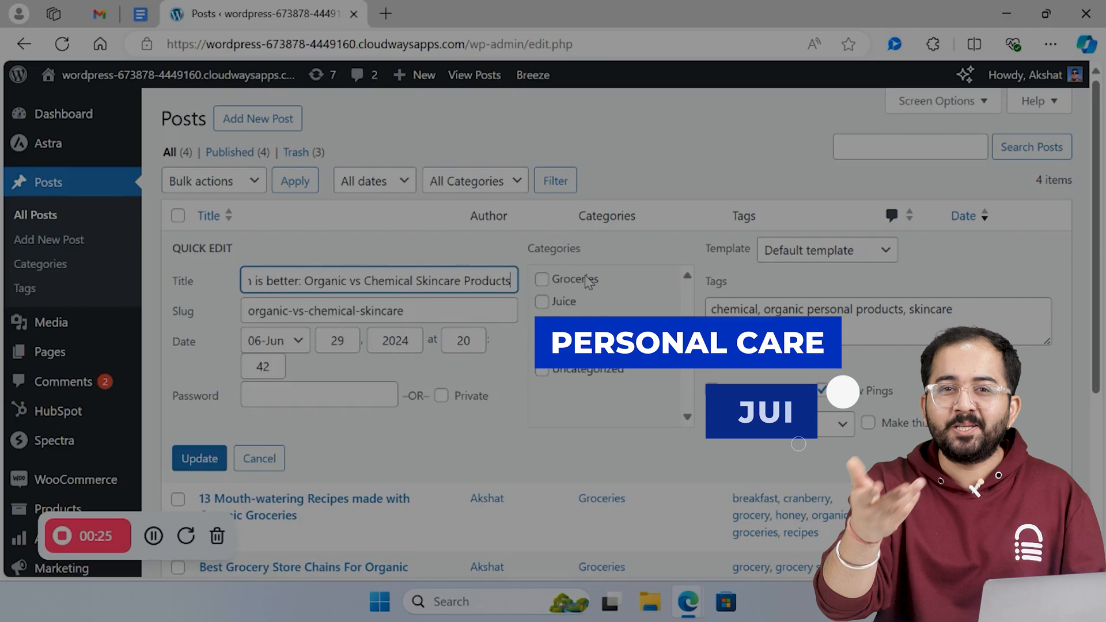
left_click(304, 499)
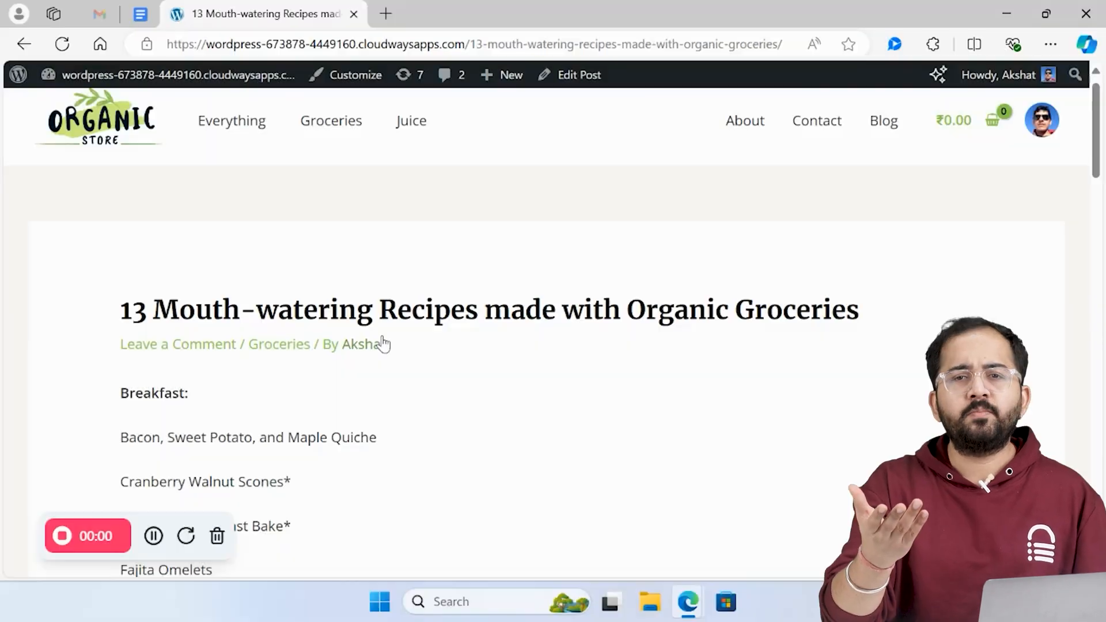
From the recipes post, open the cranberry tag archive and scroll through its posts.
scroll("down", 3)
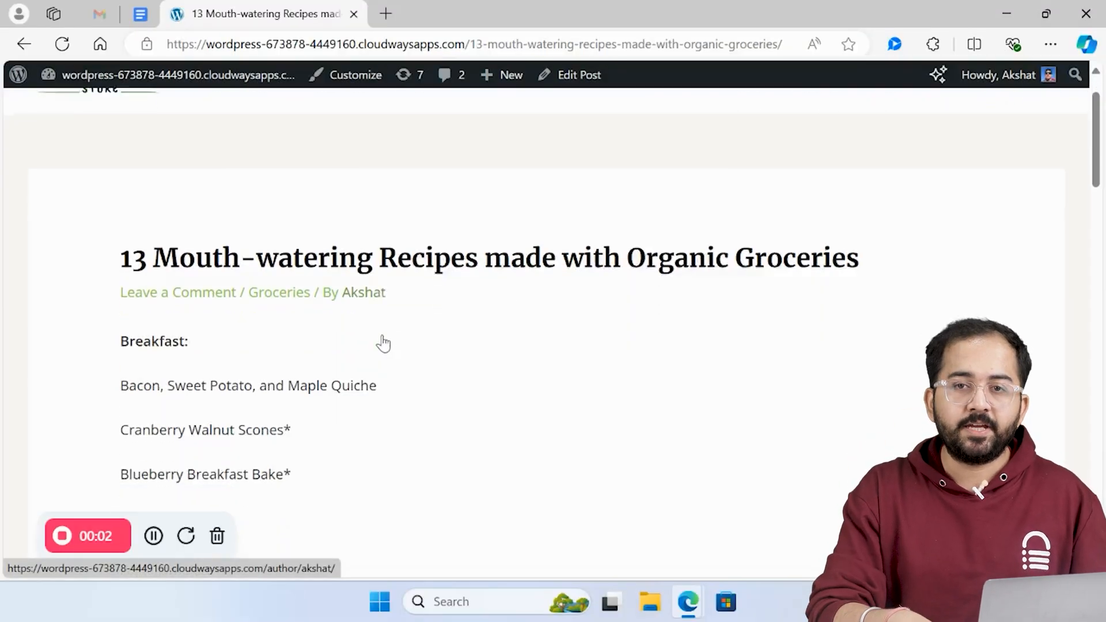
left_click(202, 430)
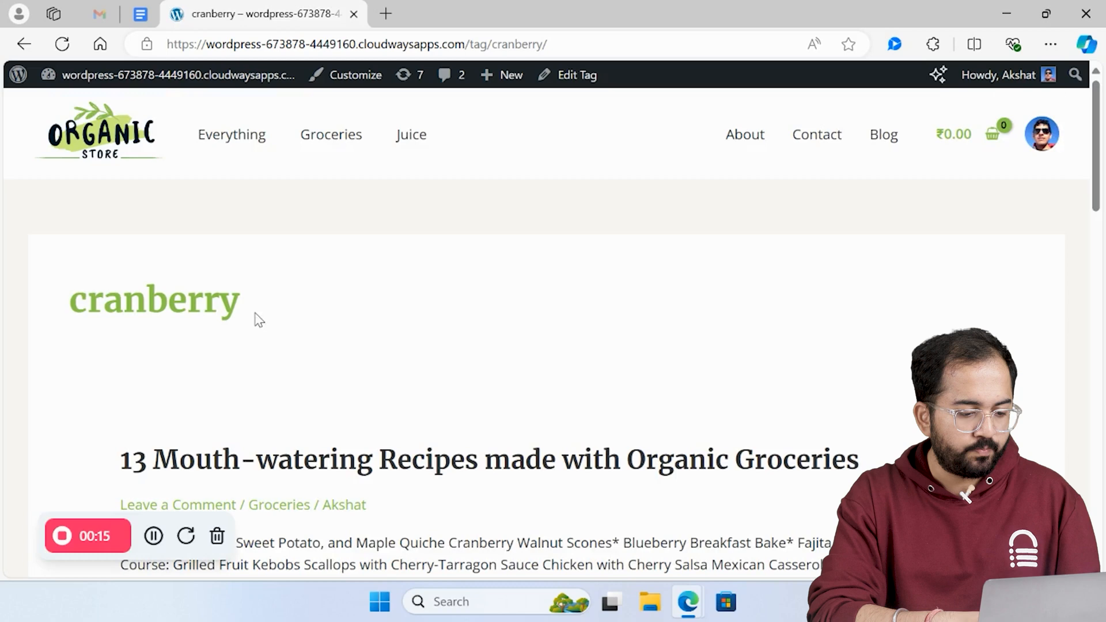
scroll("down", 3)
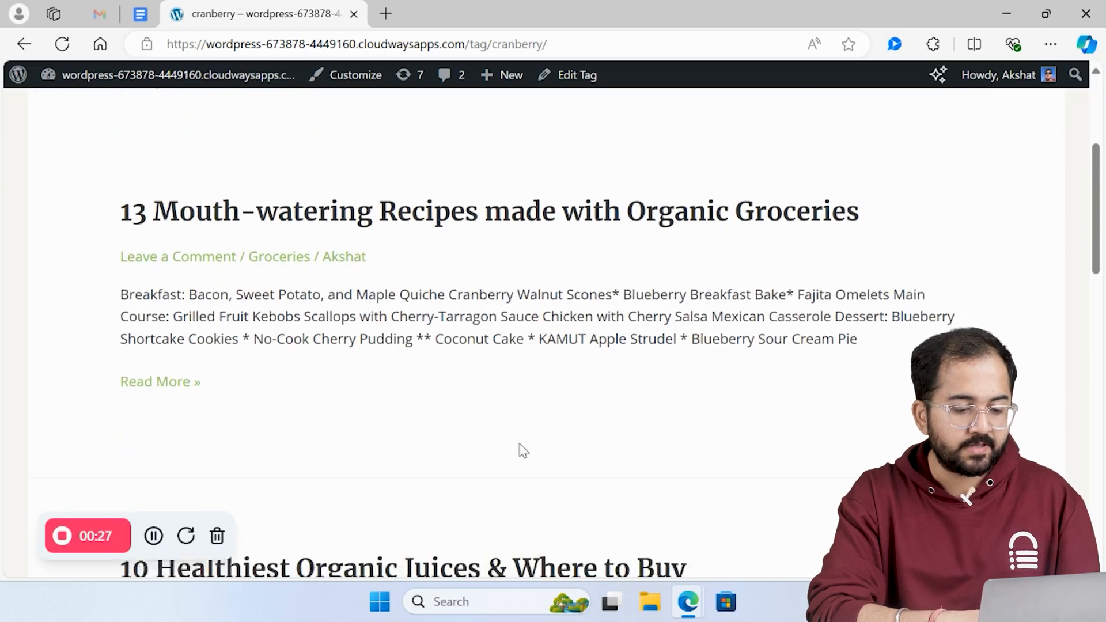
scroll("down", 3)
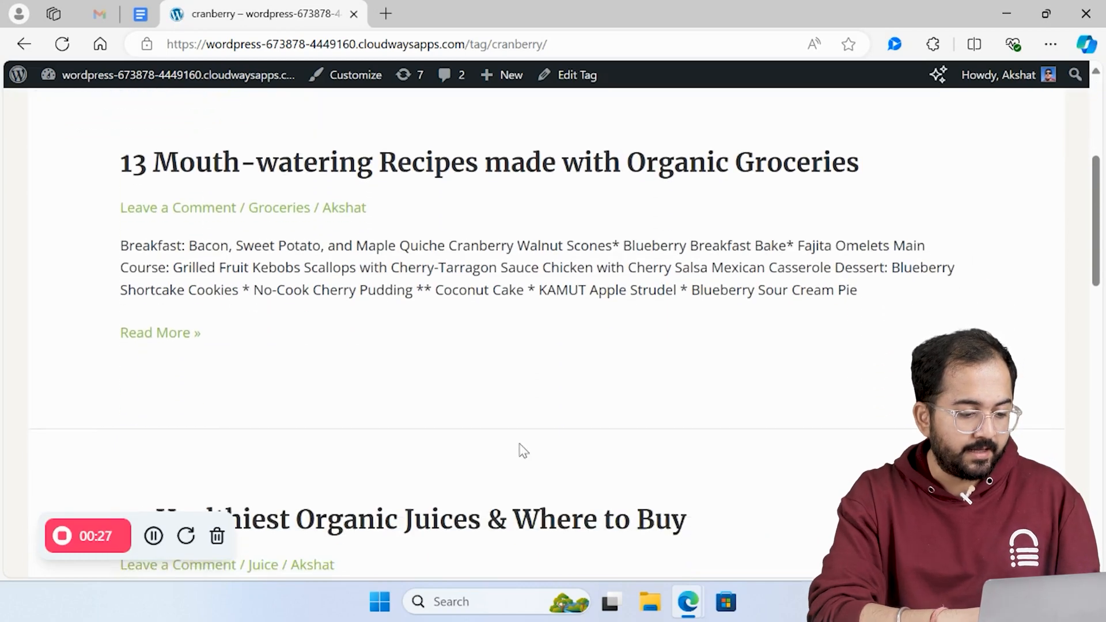
scroll("down", 3)
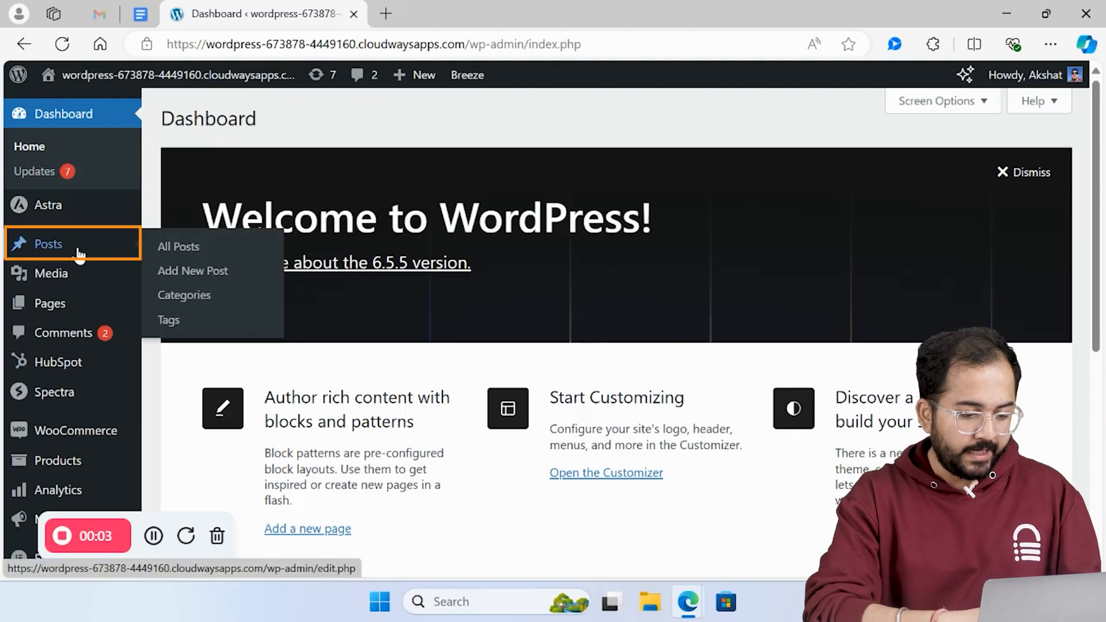
On Posts > Tags, enter 'apple' as a new tag name, then return to the dashboard.
left_click(169, 319)
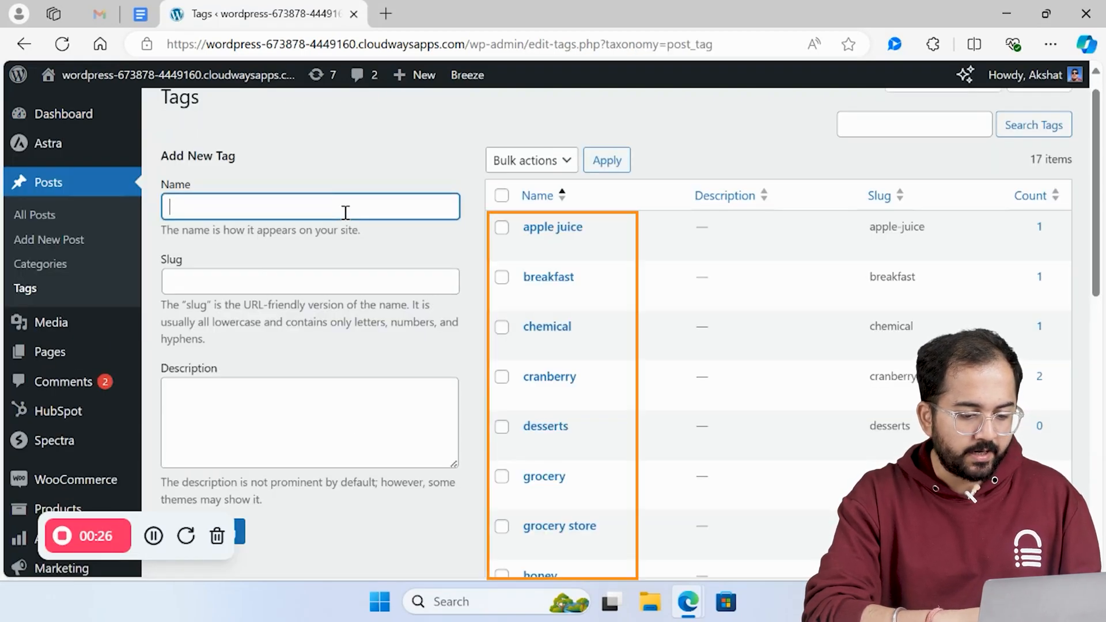
type("a")
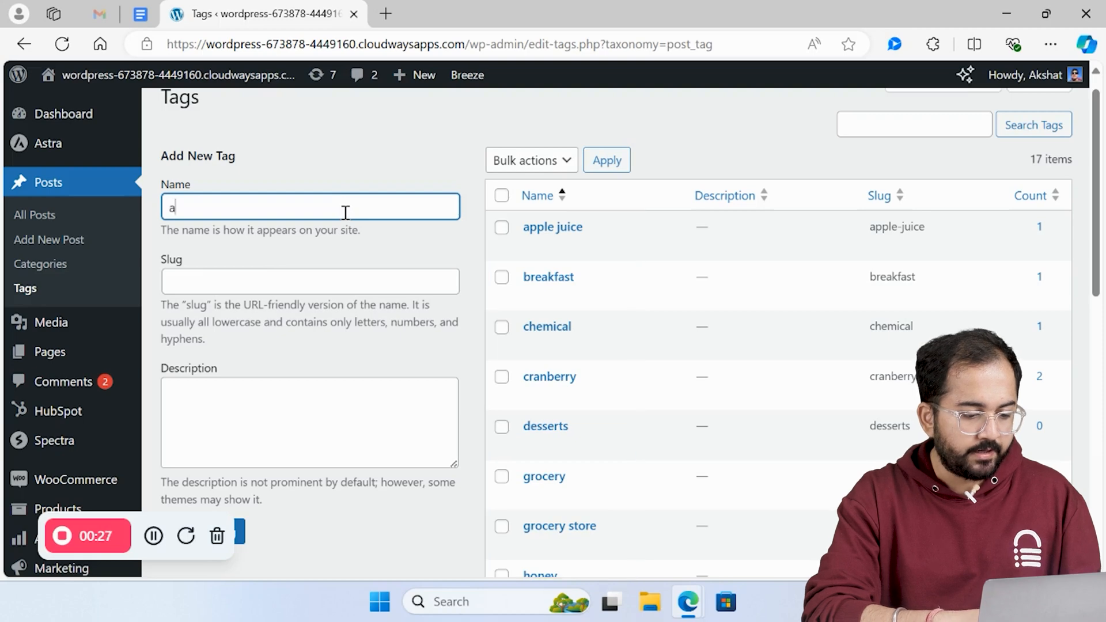
type("pple")
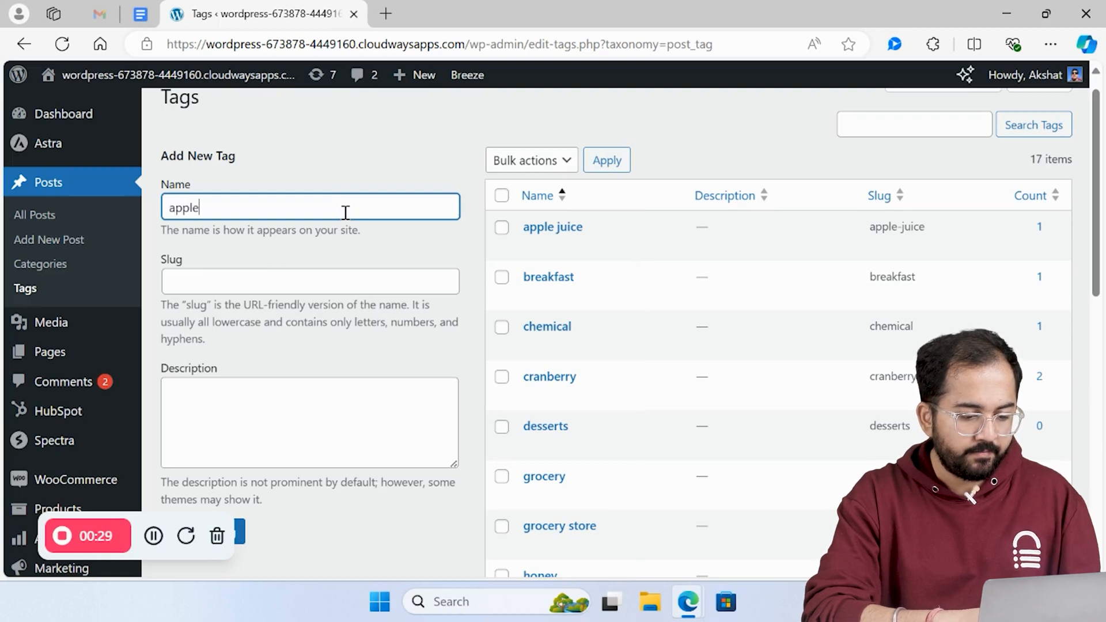
left_click(63, 114)
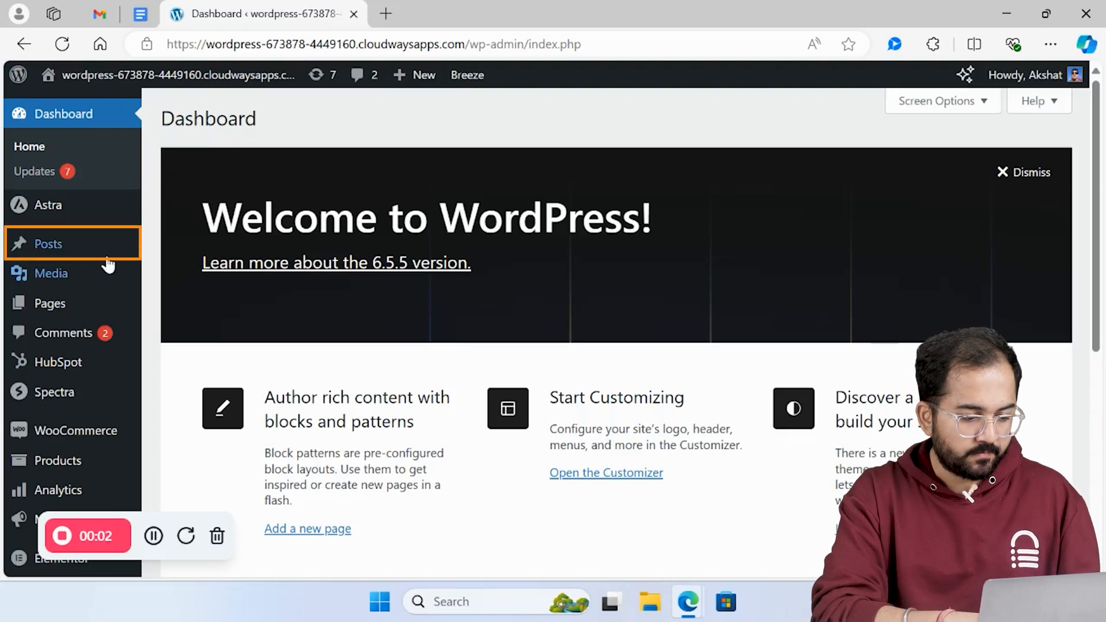
In All Posts, quick edit the Organic vs Chemical Skincare Products post to see categories and tags.
left_click(48, 243)
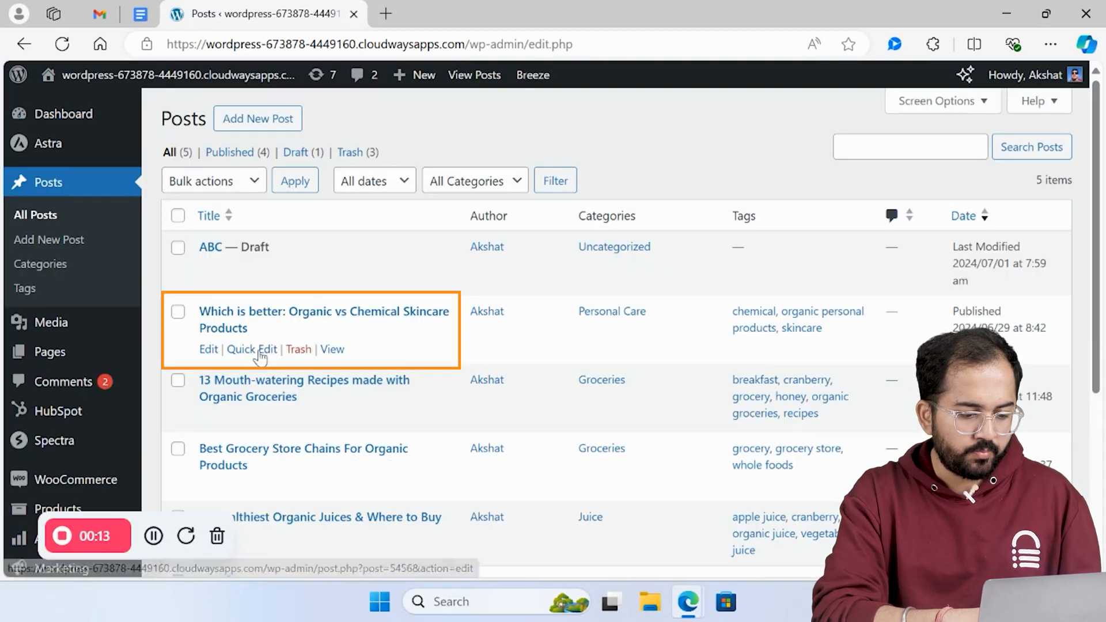
left_click(250, 349)
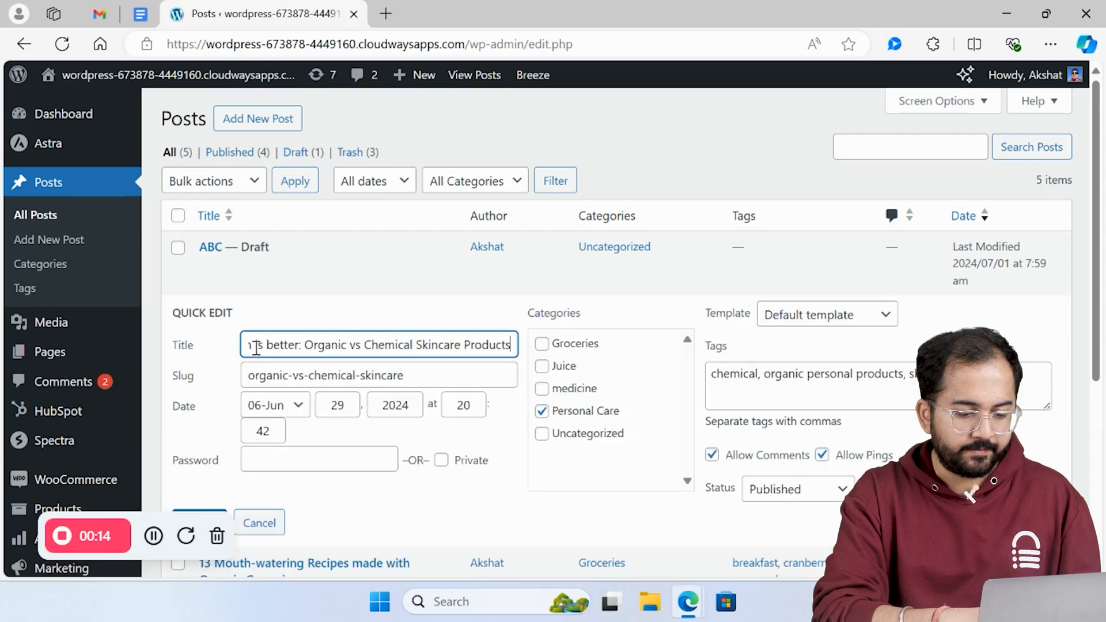
mouse_move(499, 314)
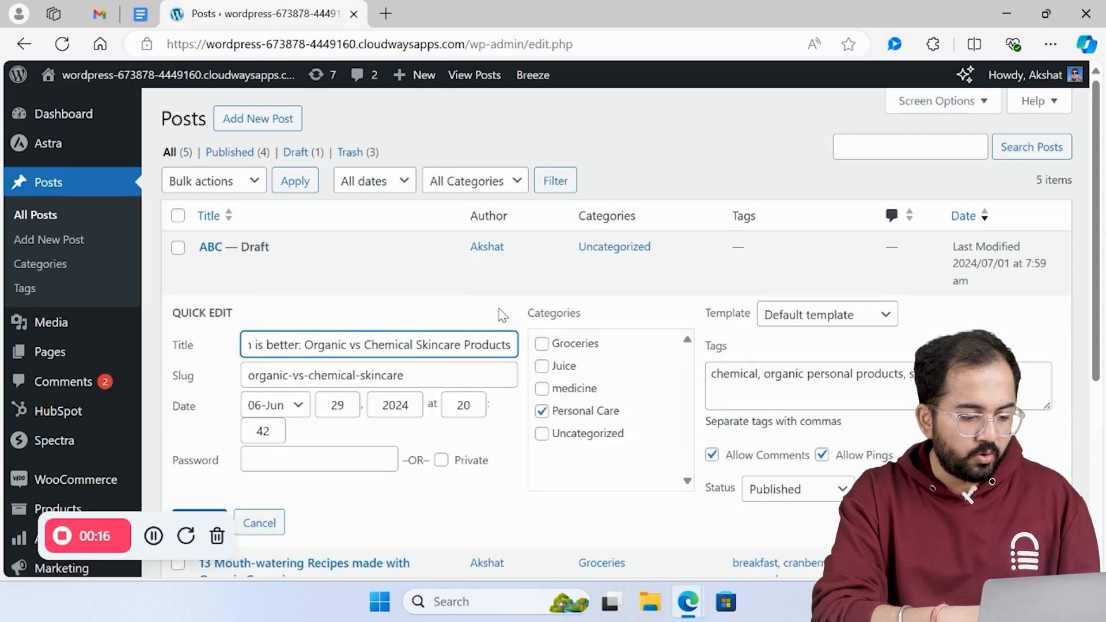